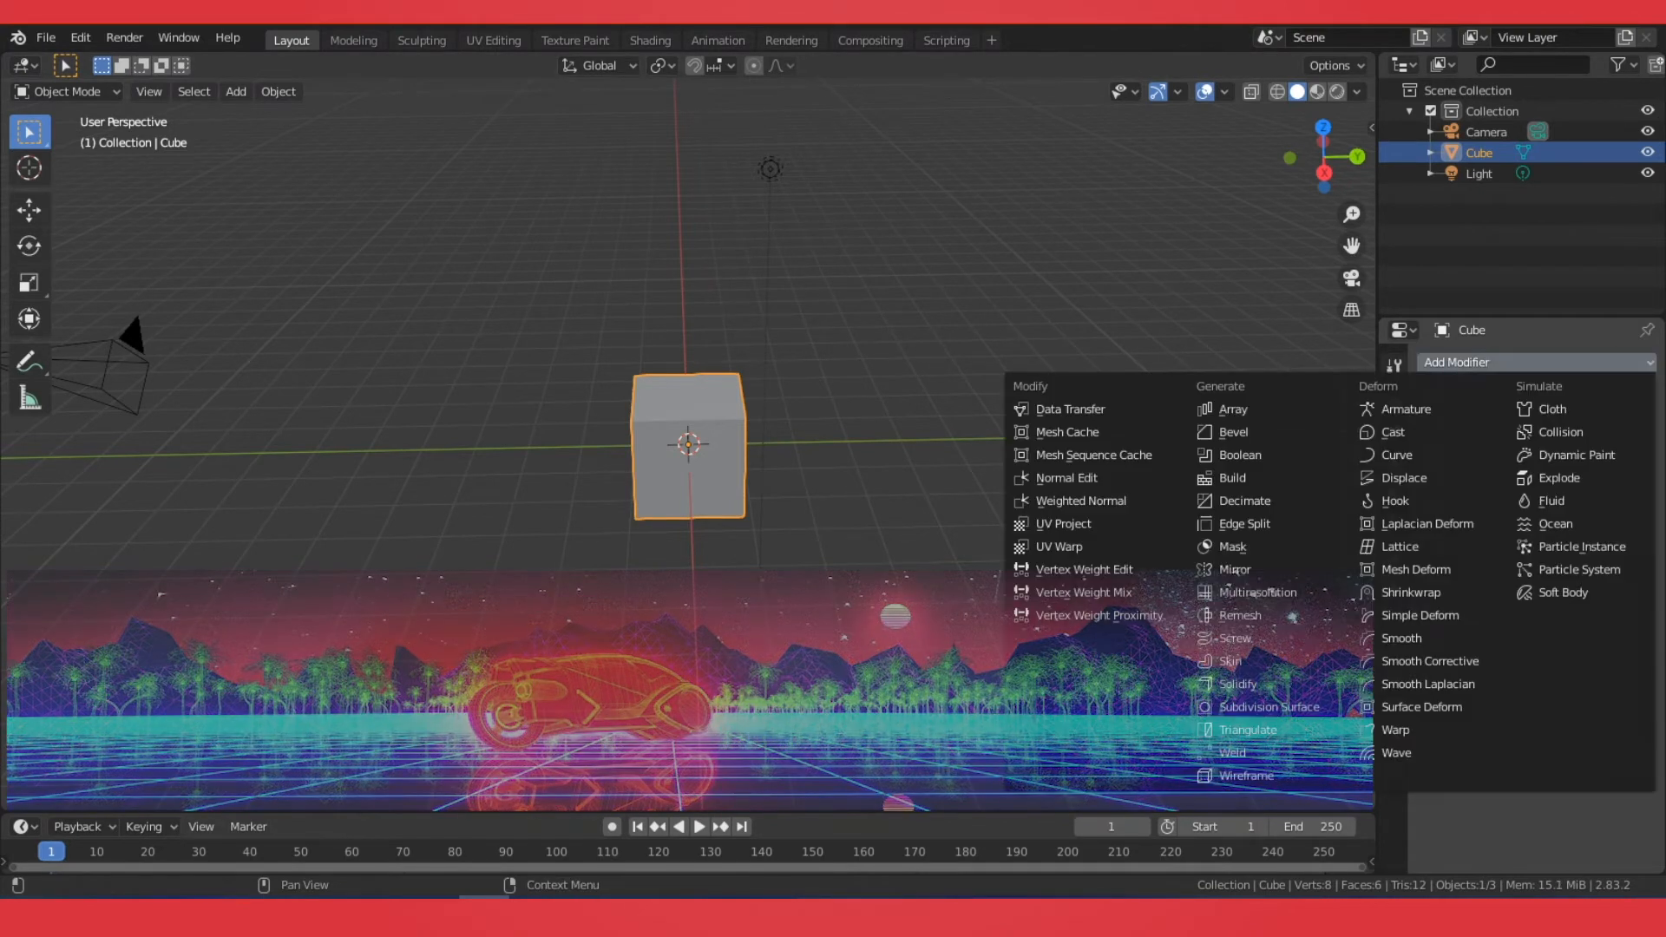
mouse_move(1424, 523)
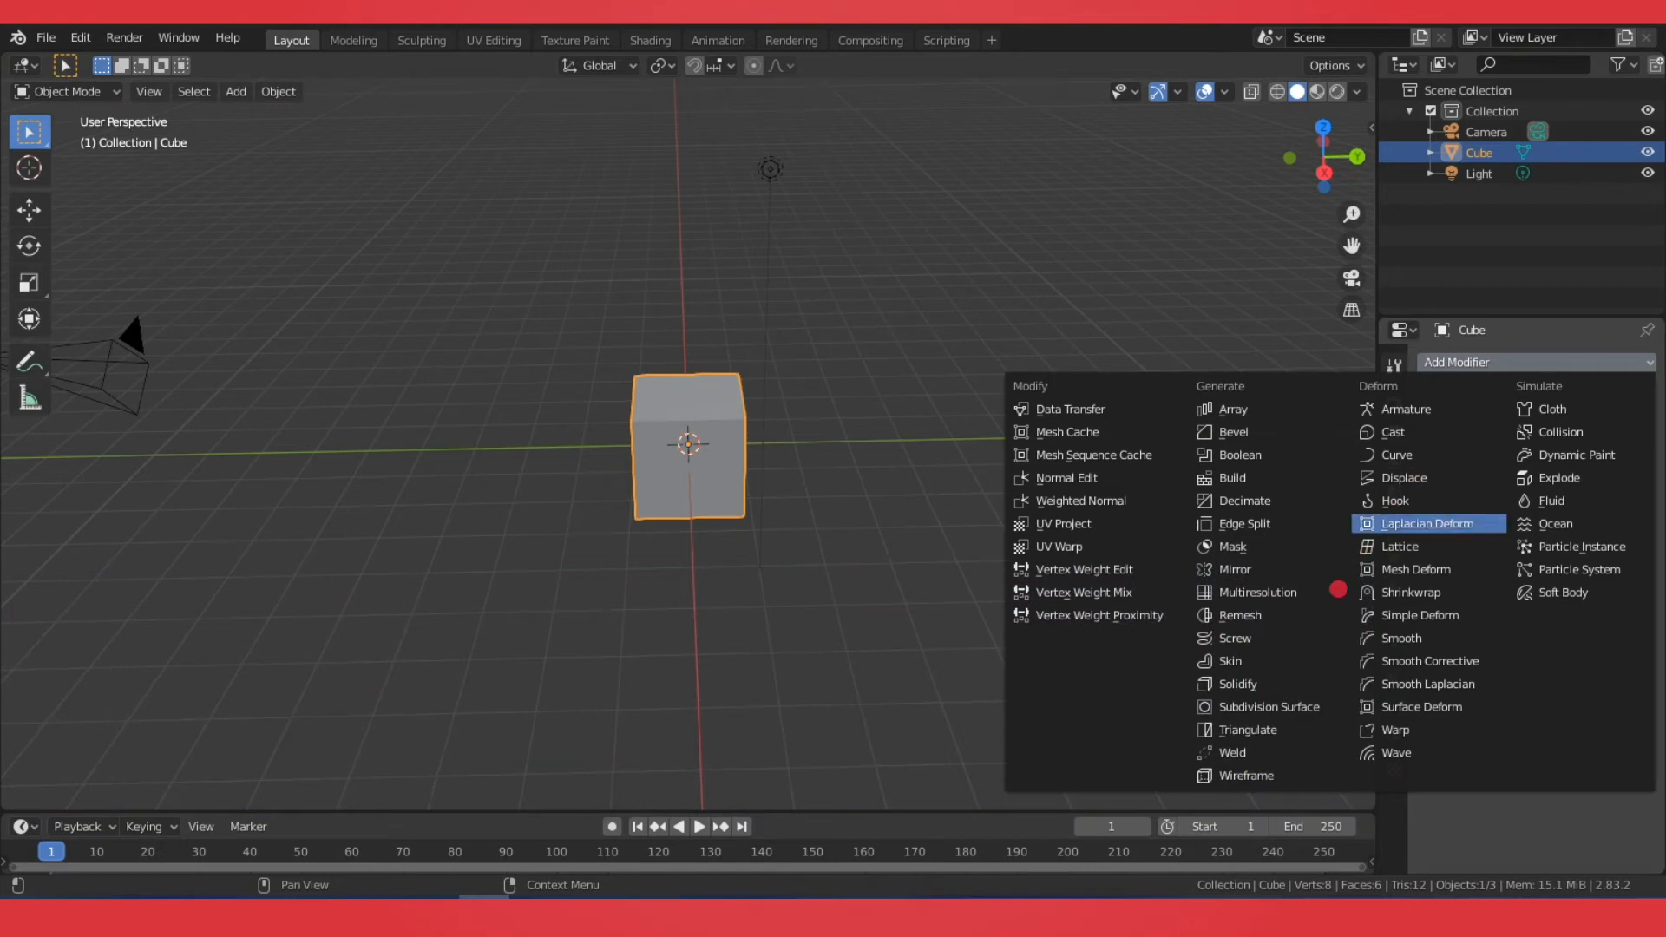
Add a Subdivision Surface modifier to the default cube to round it
left_click(1269, 706)
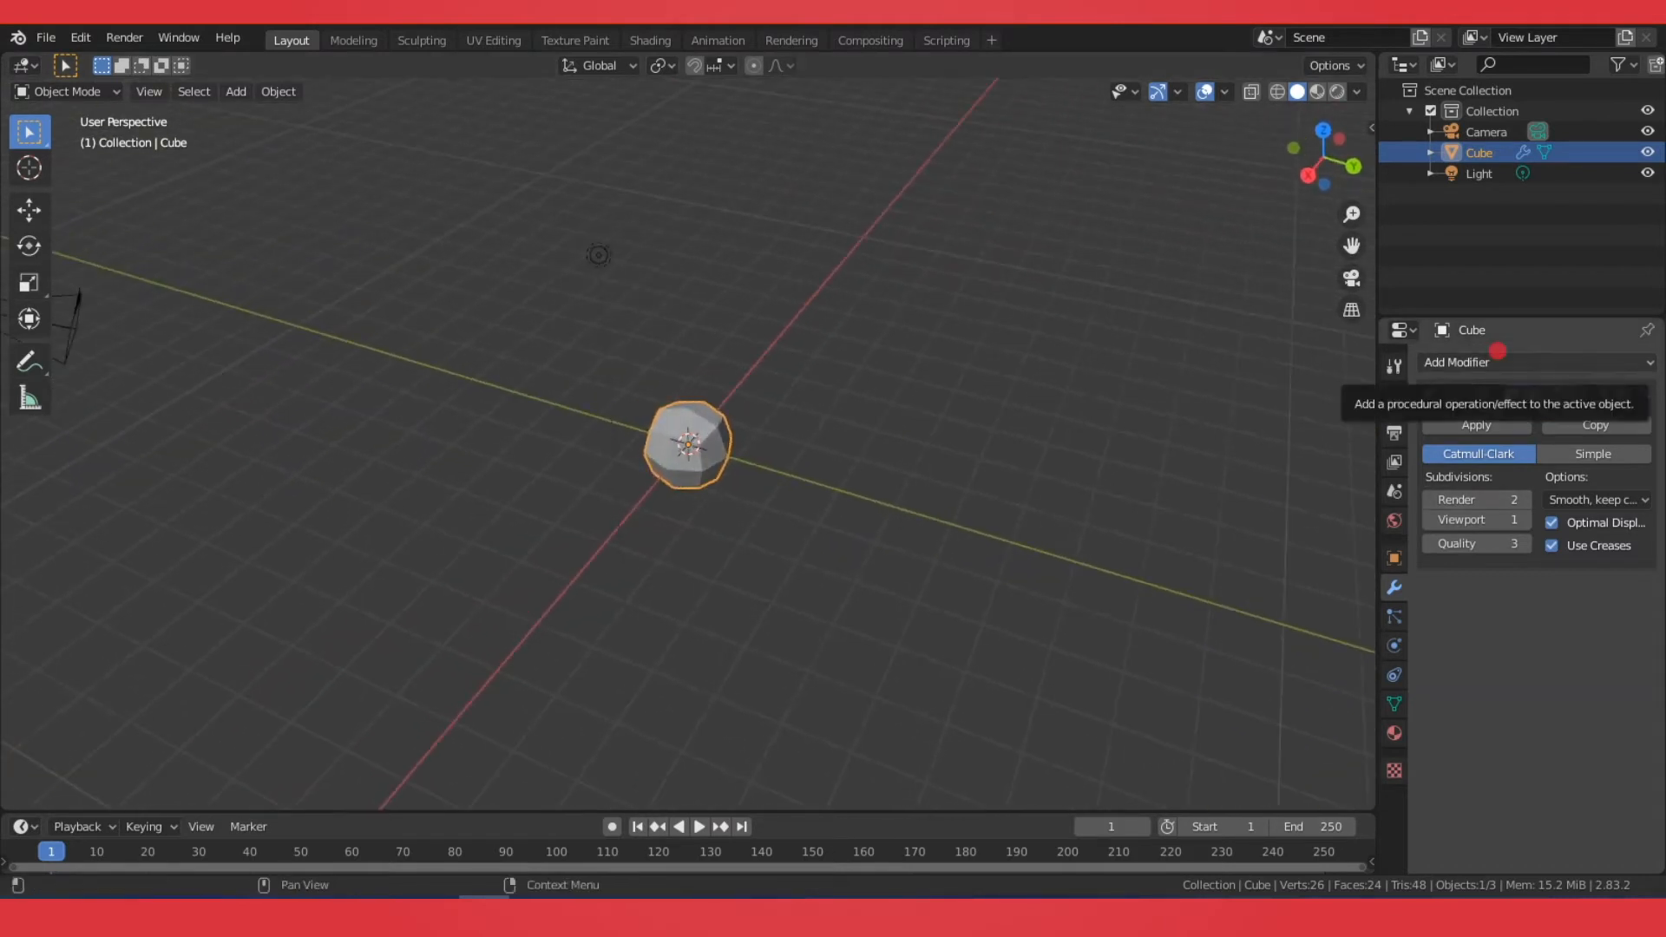
Add a Wireframe modifier below the Subdivision Surface modifier
left_click(1530, 361)
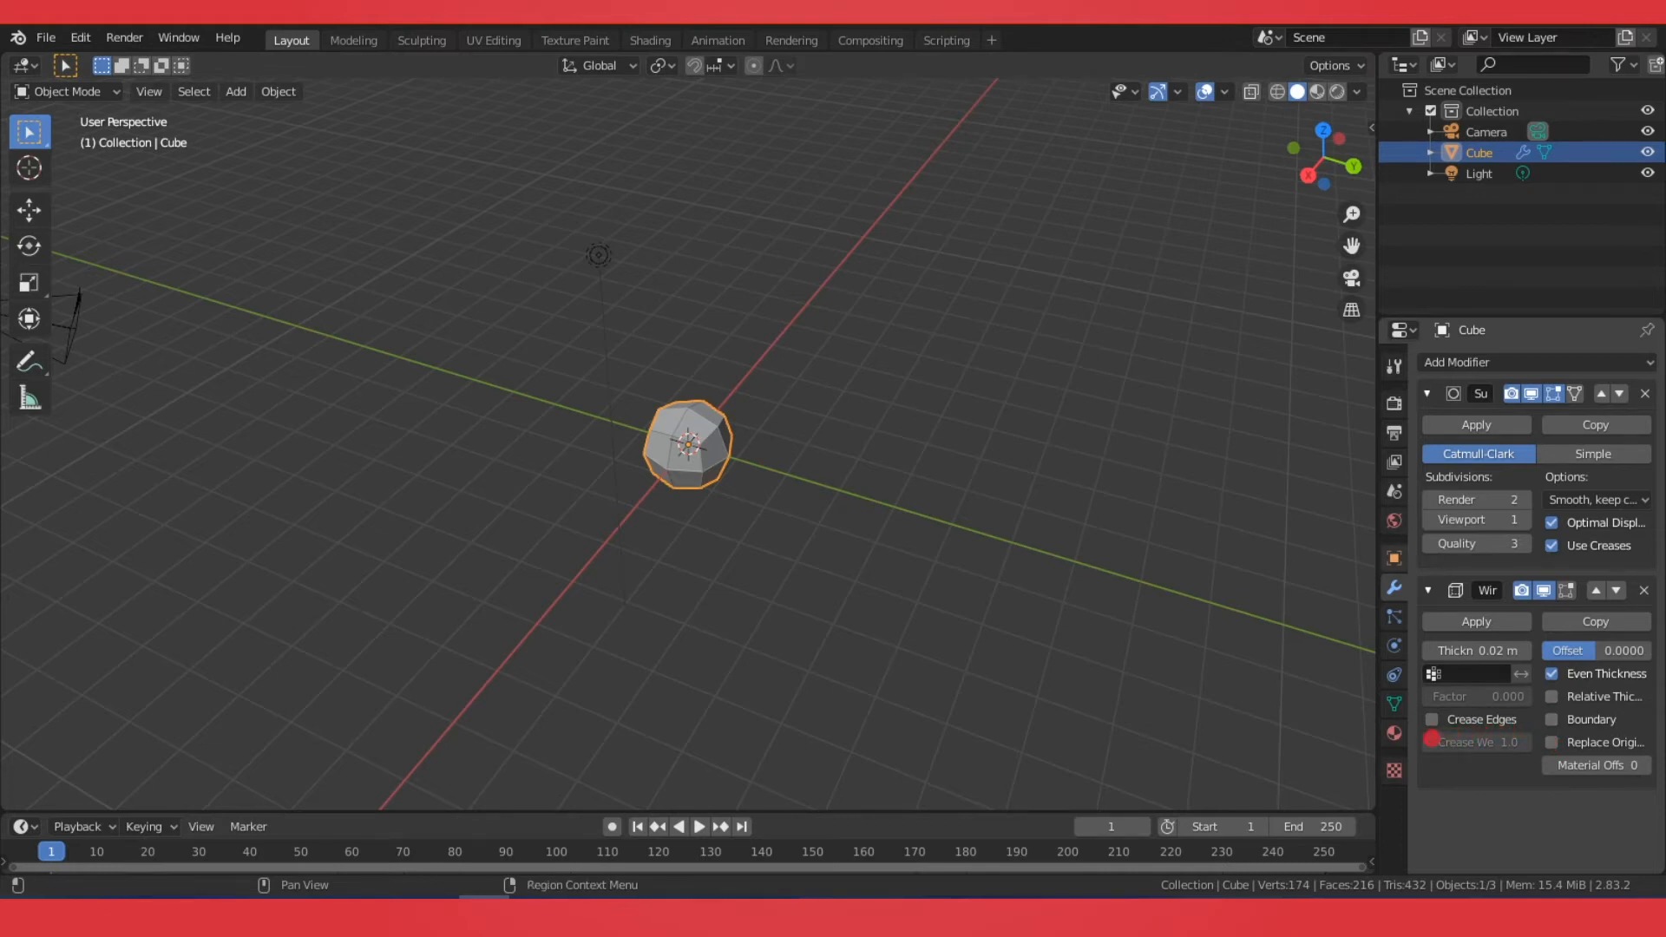
Set the cube material's Principled BSDF Base Color to black
left_click(1394, 734)
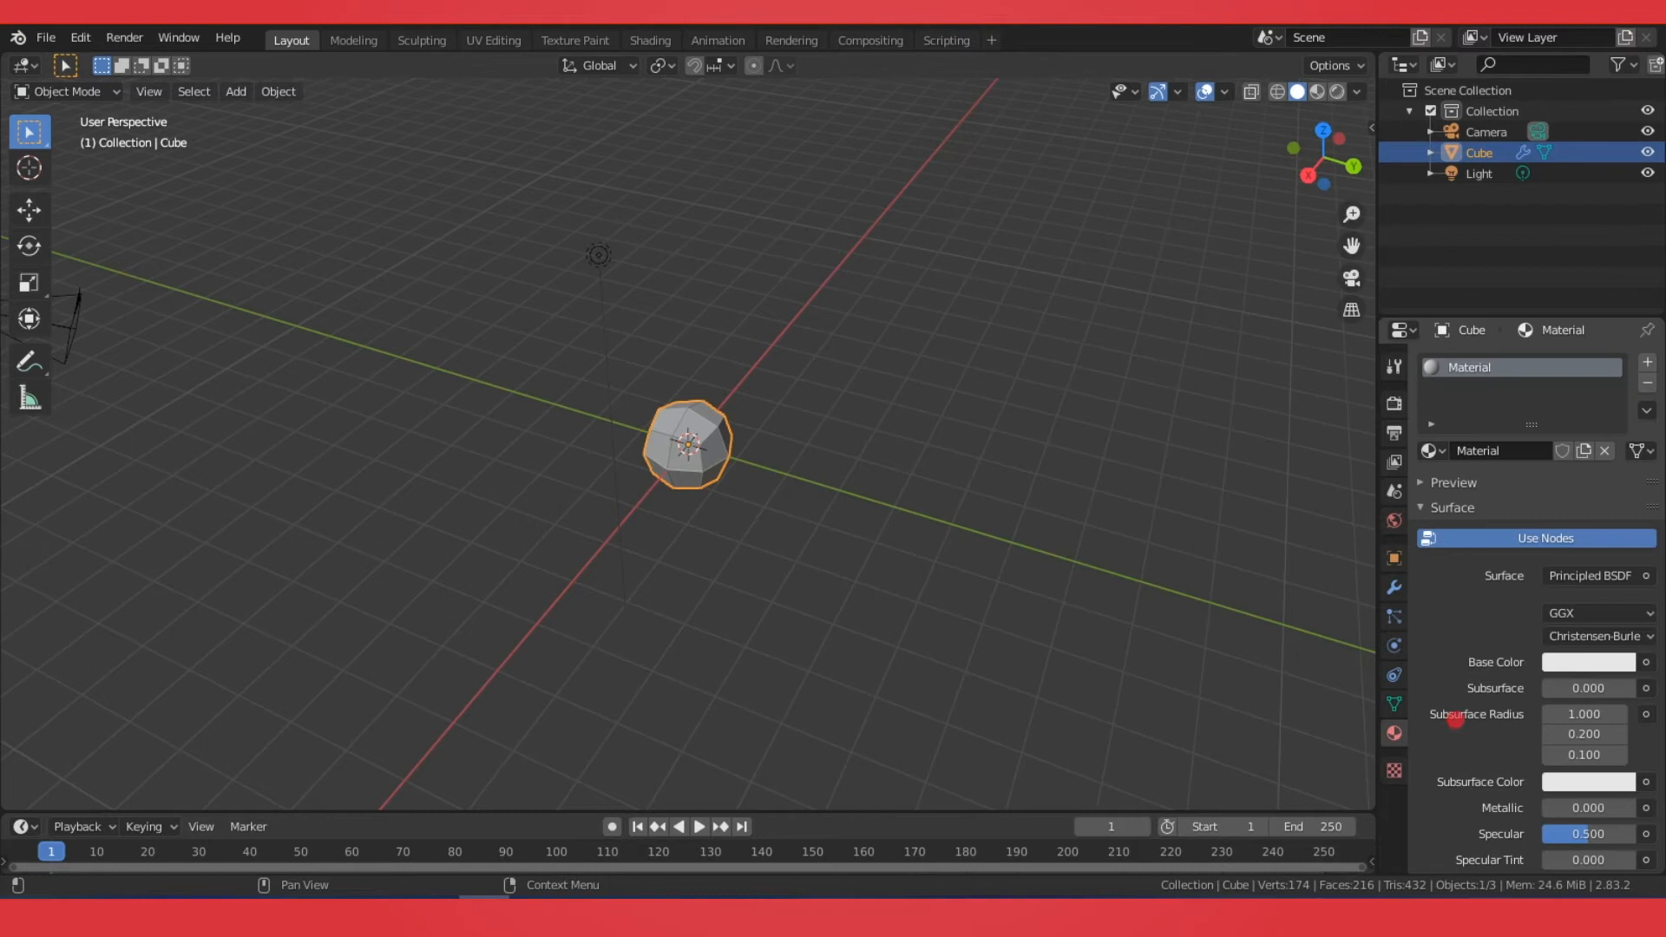
left_click(1587, 662)
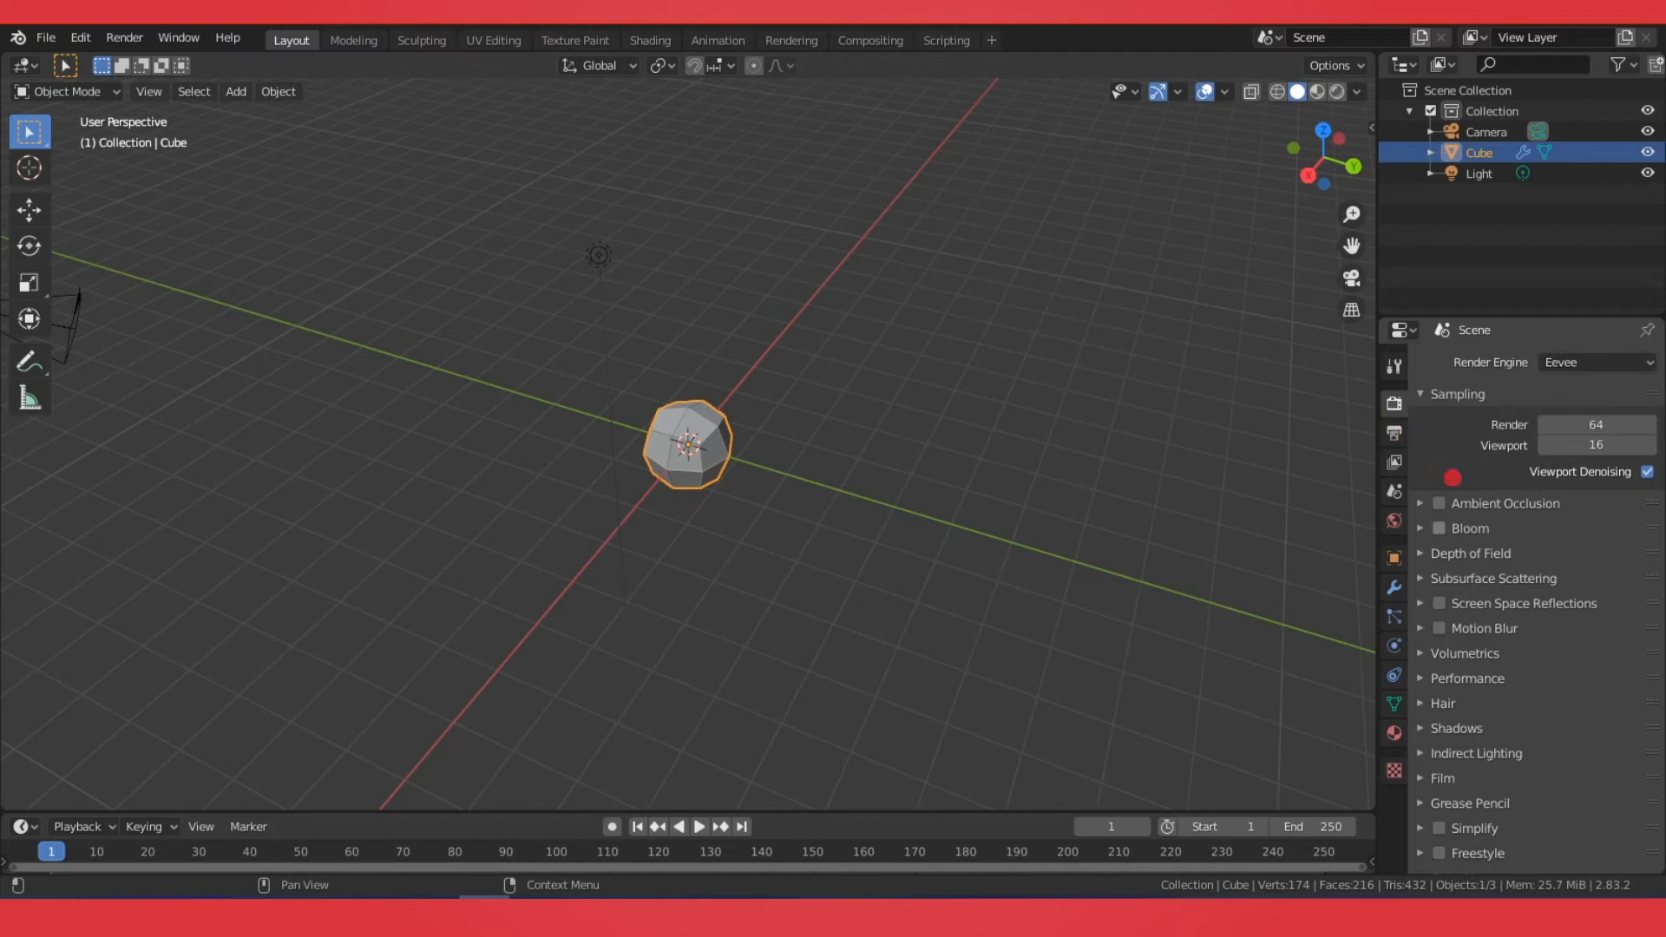
left_click(1439, 529)
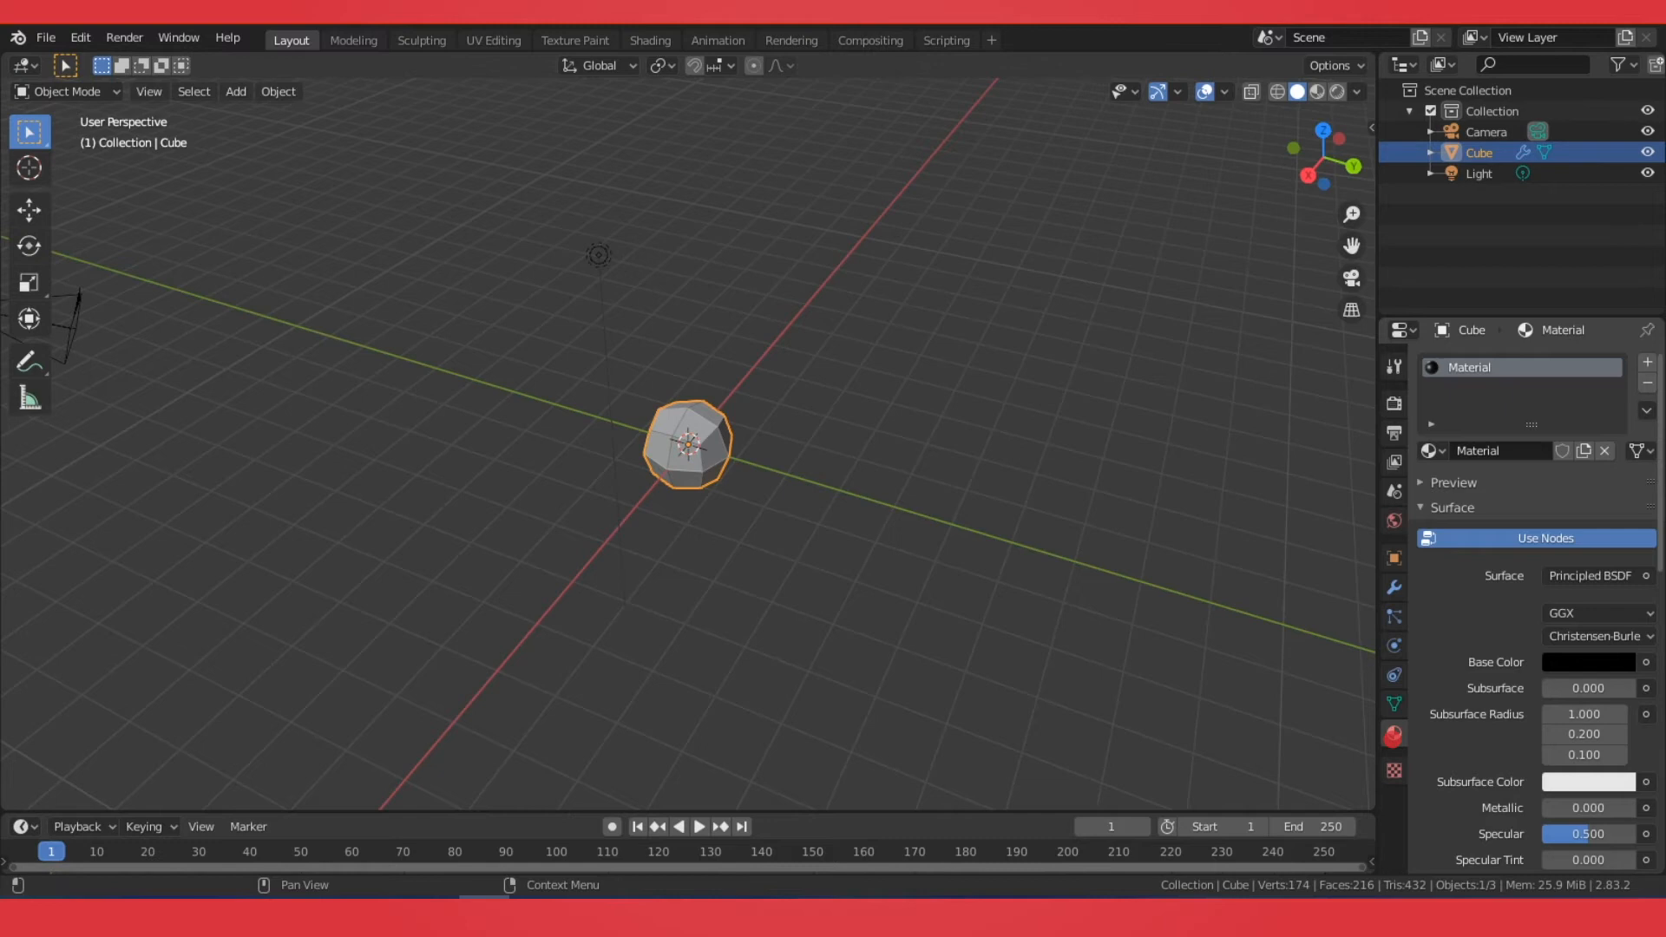
Add a second material slot using a pink Emission shader at strength 25
left_click(1646, 361)
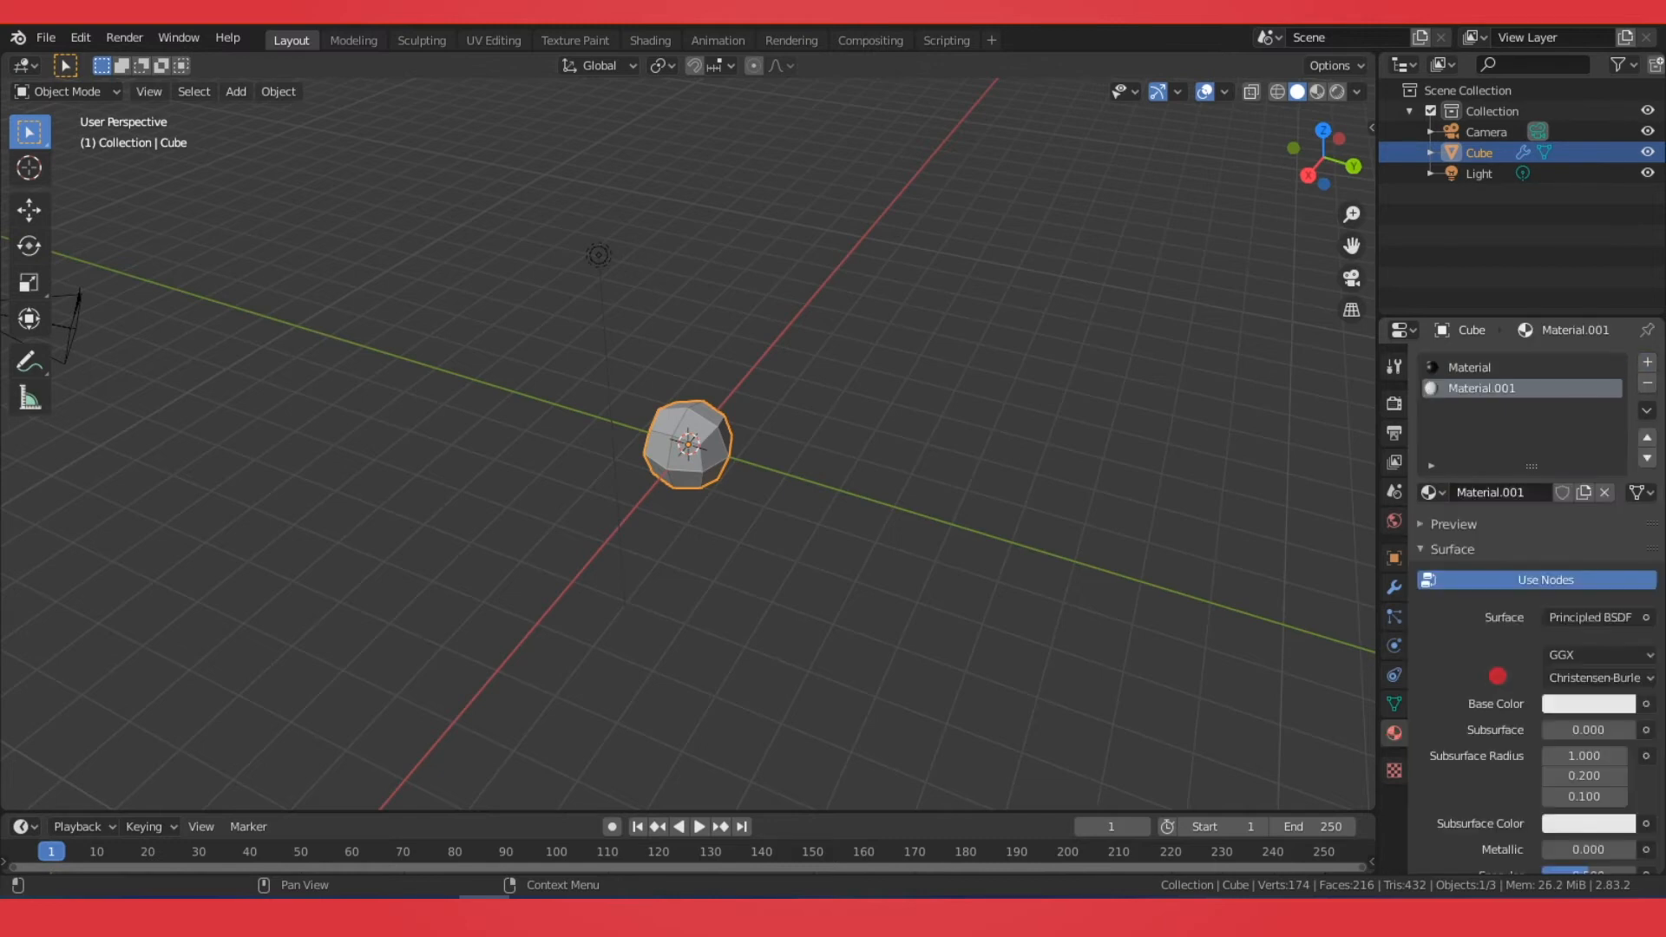
left_click(1590, 616)
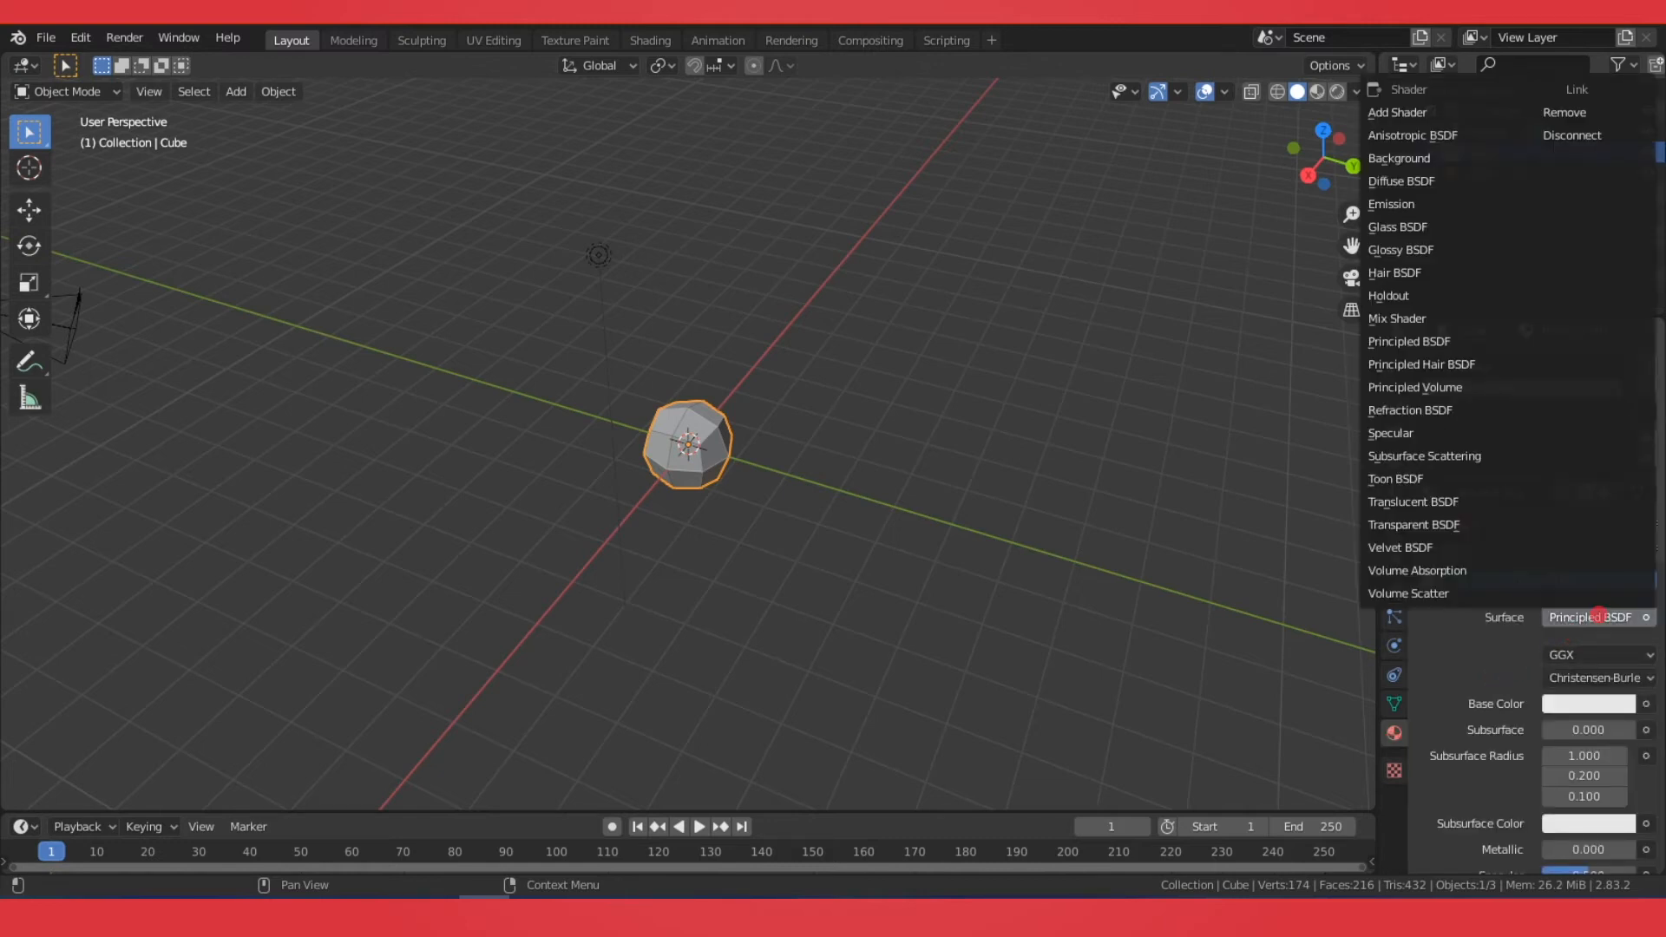
mouse_move(1401, 180)
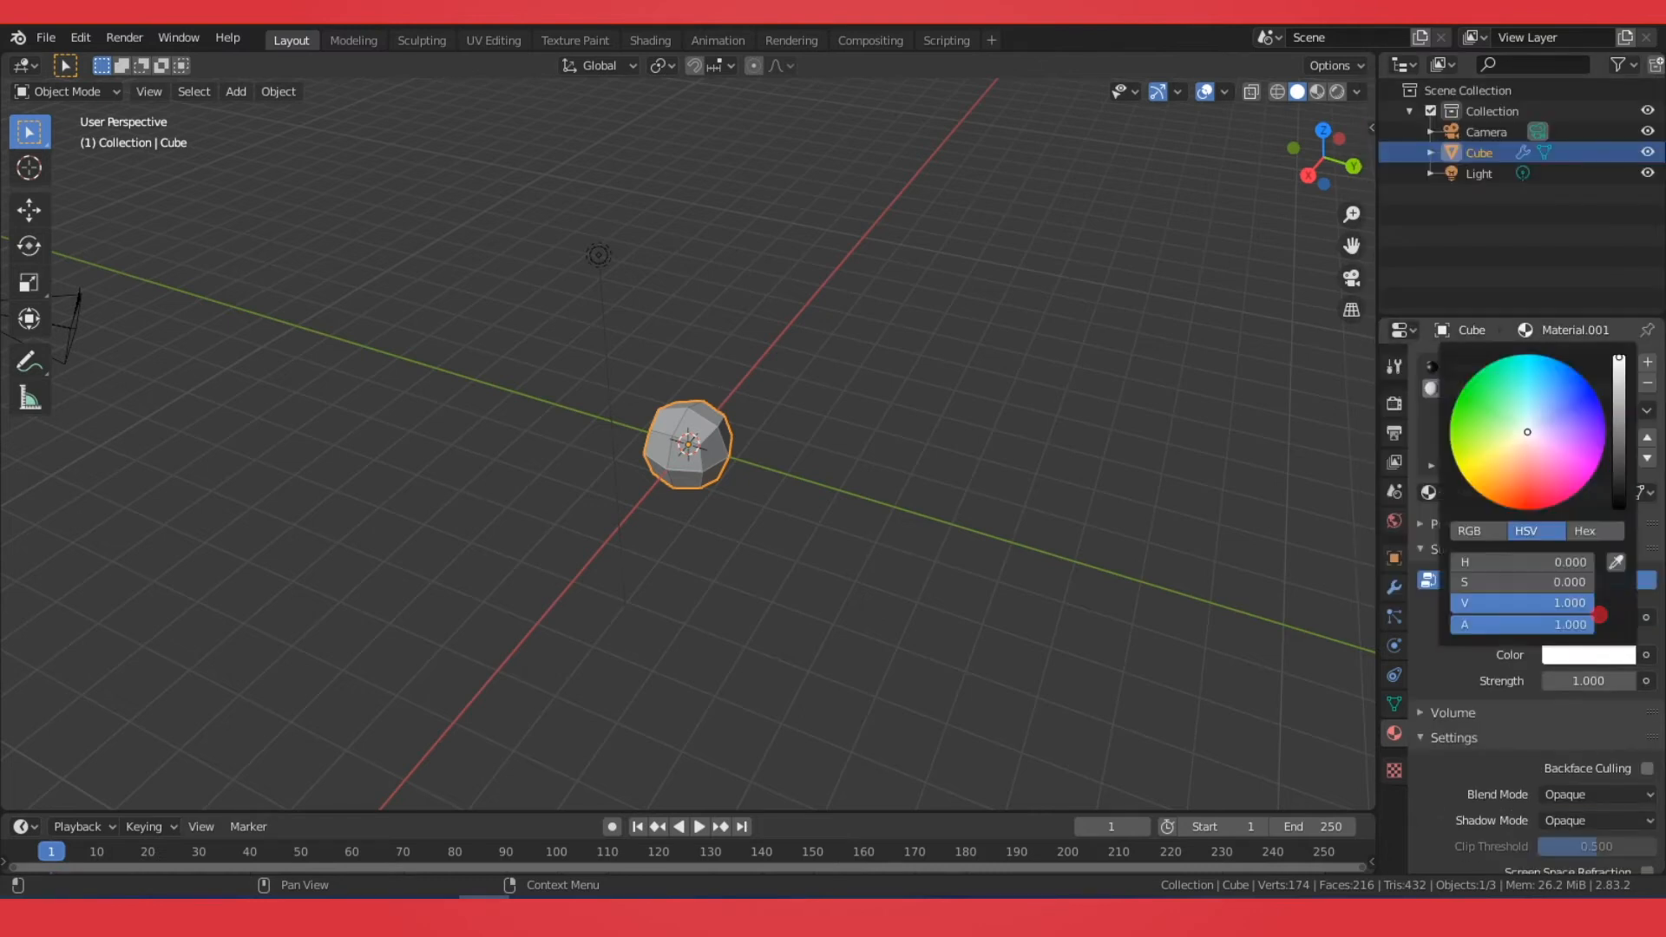
left_click(1570, 472)
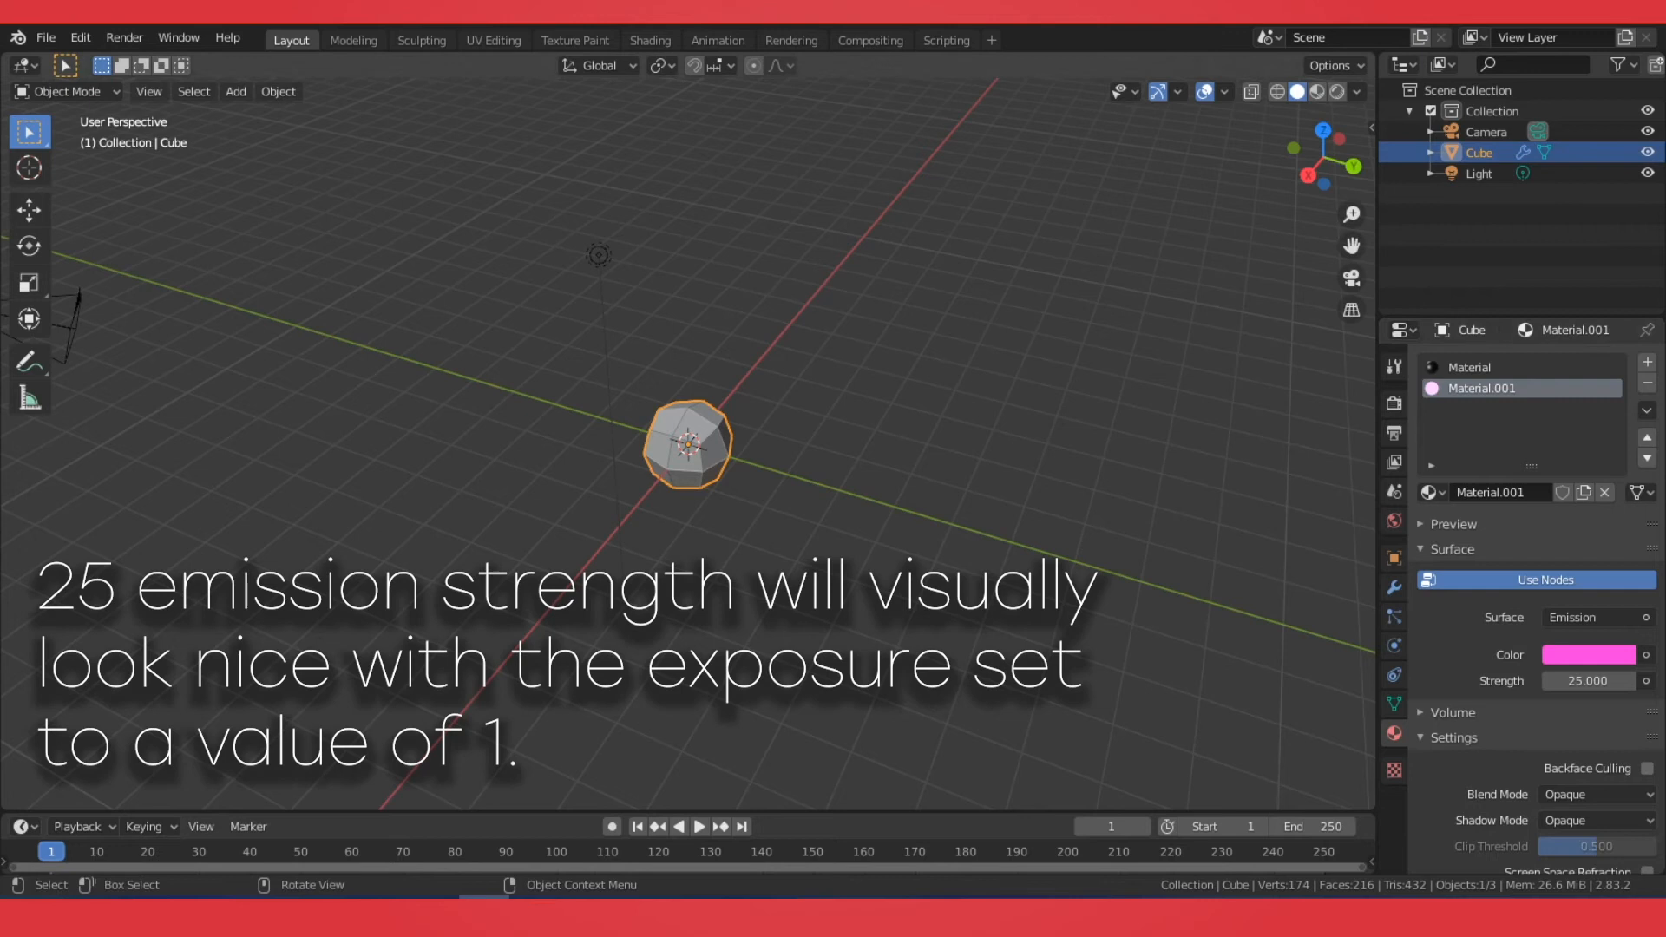
Return to the Wireframe modifier settings to adjust its Material Offset
left_click(1338, 92)
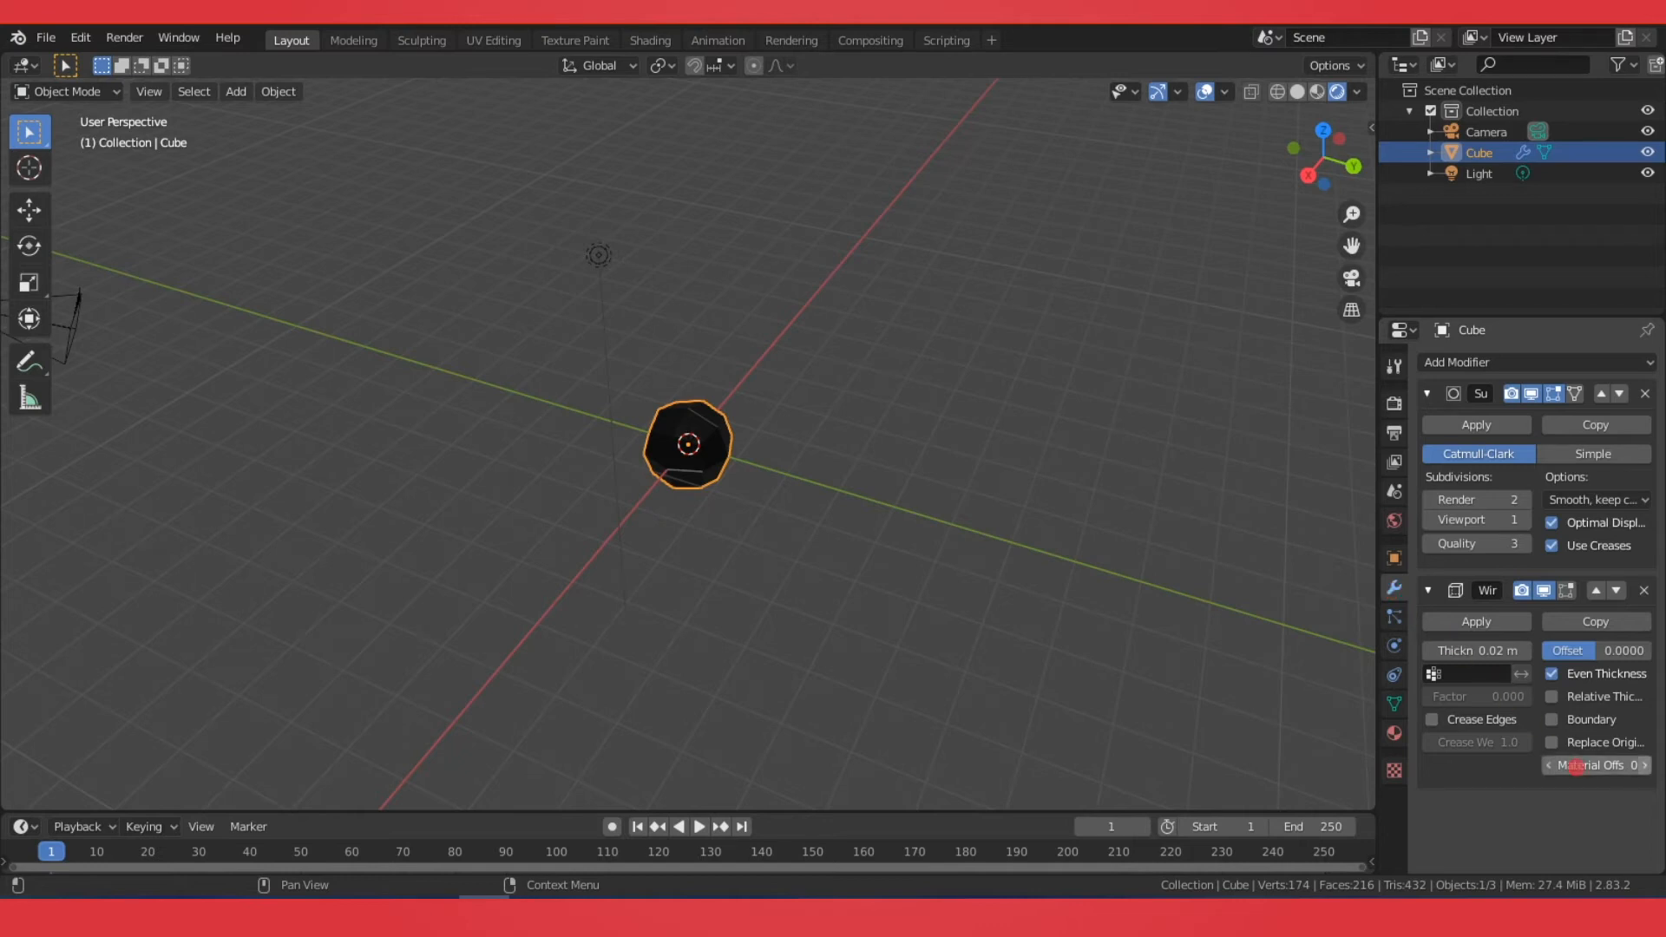
mouse_move(1597, 766)
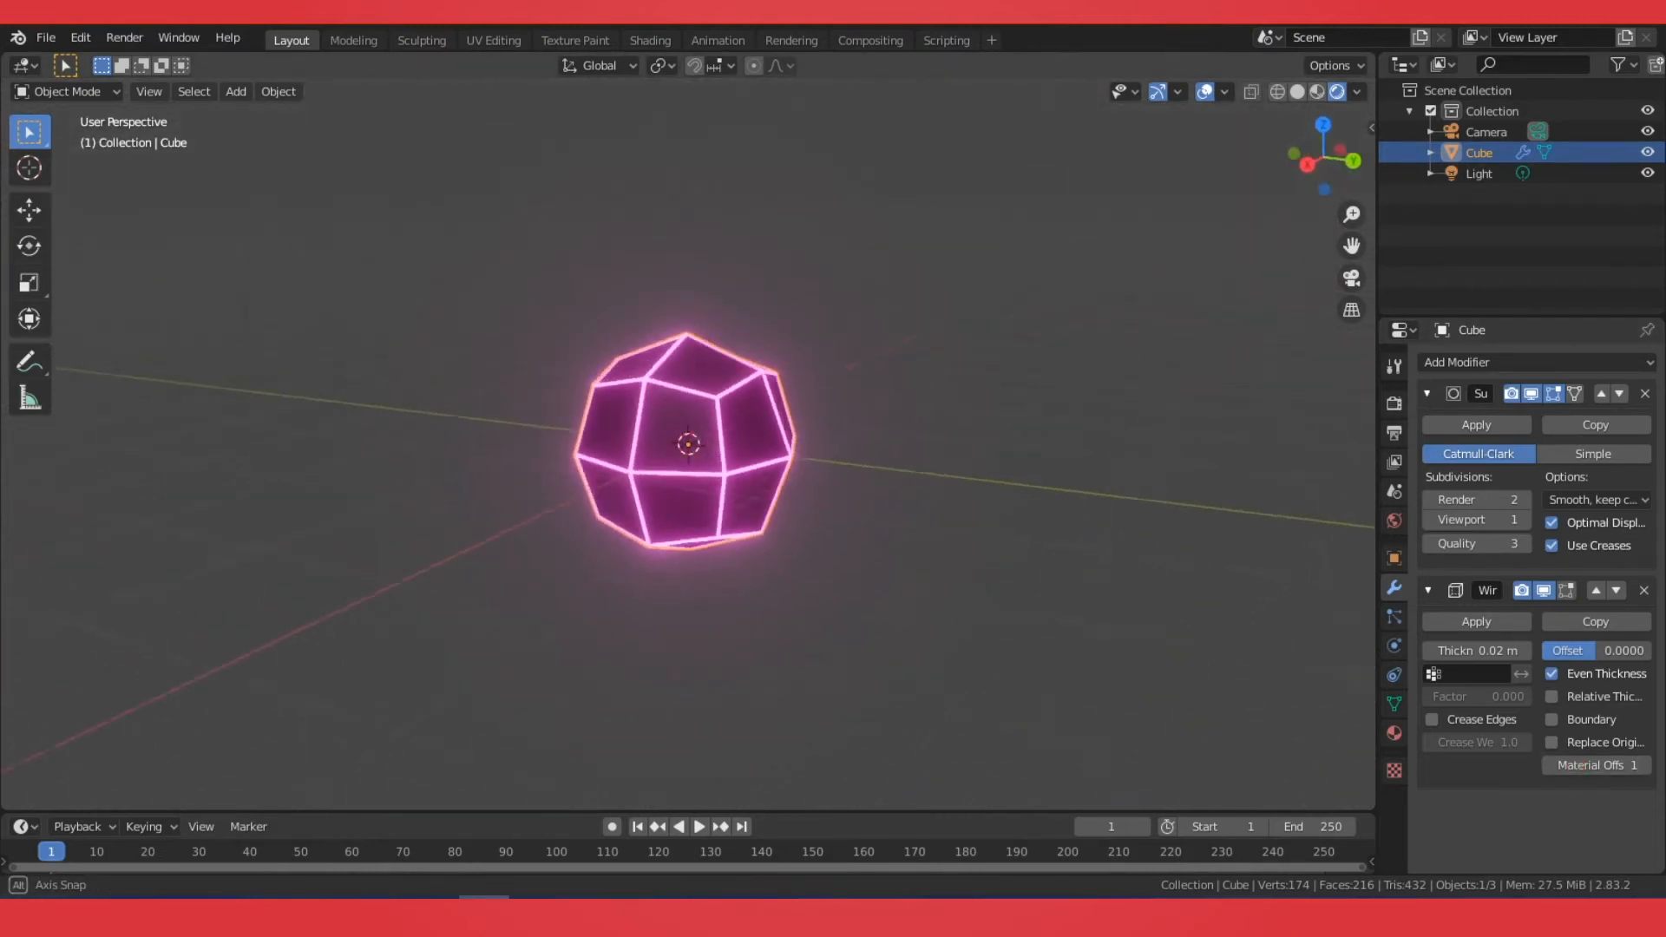
Raise the wireframe Thickness to 0.049 m with Offset 1
left_click_drag(686, 446, 685, 373)
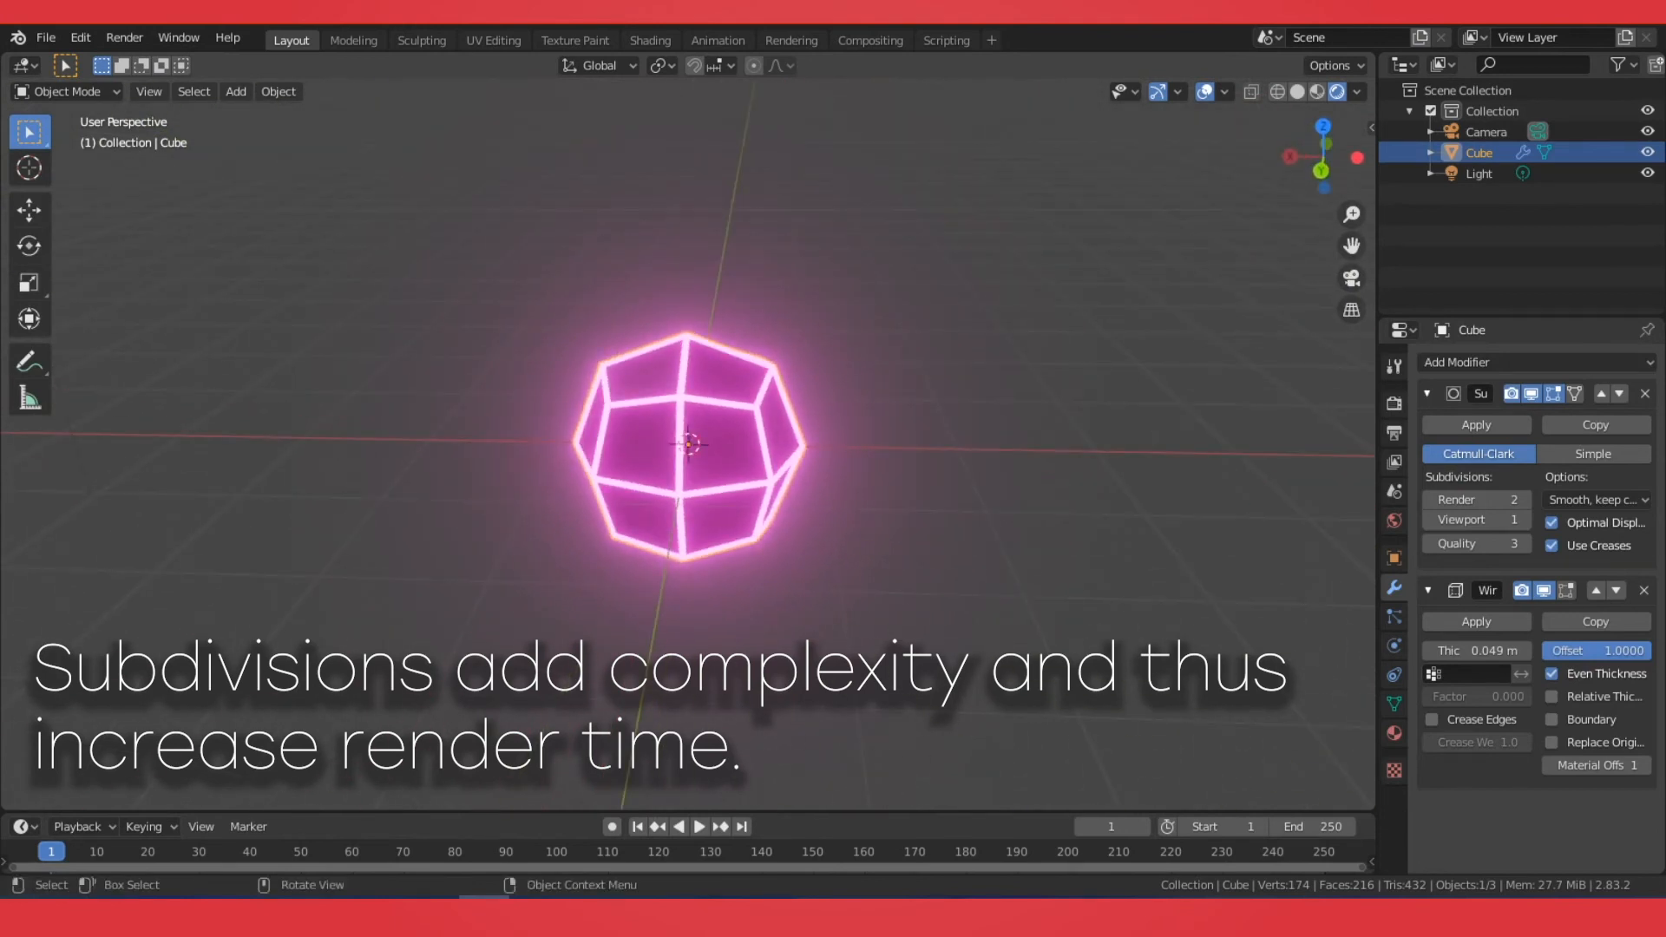
Change the Render Engine from Eevee to Cycles and preview the render
left_click(124, 37)
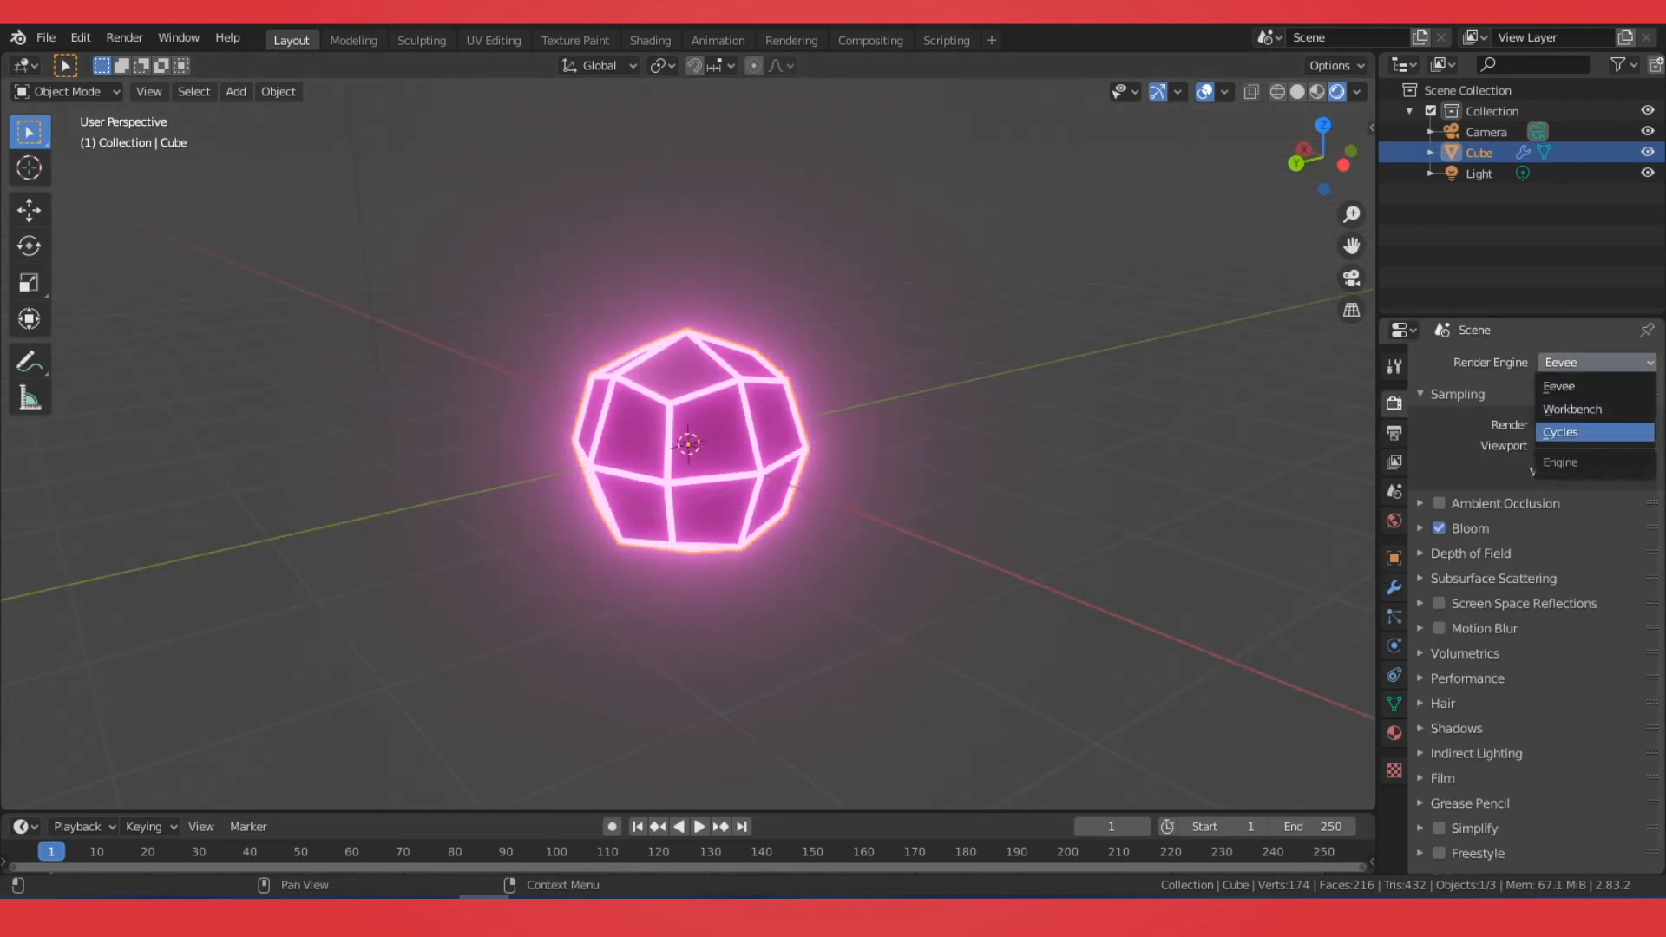
left_click(1558, 431)
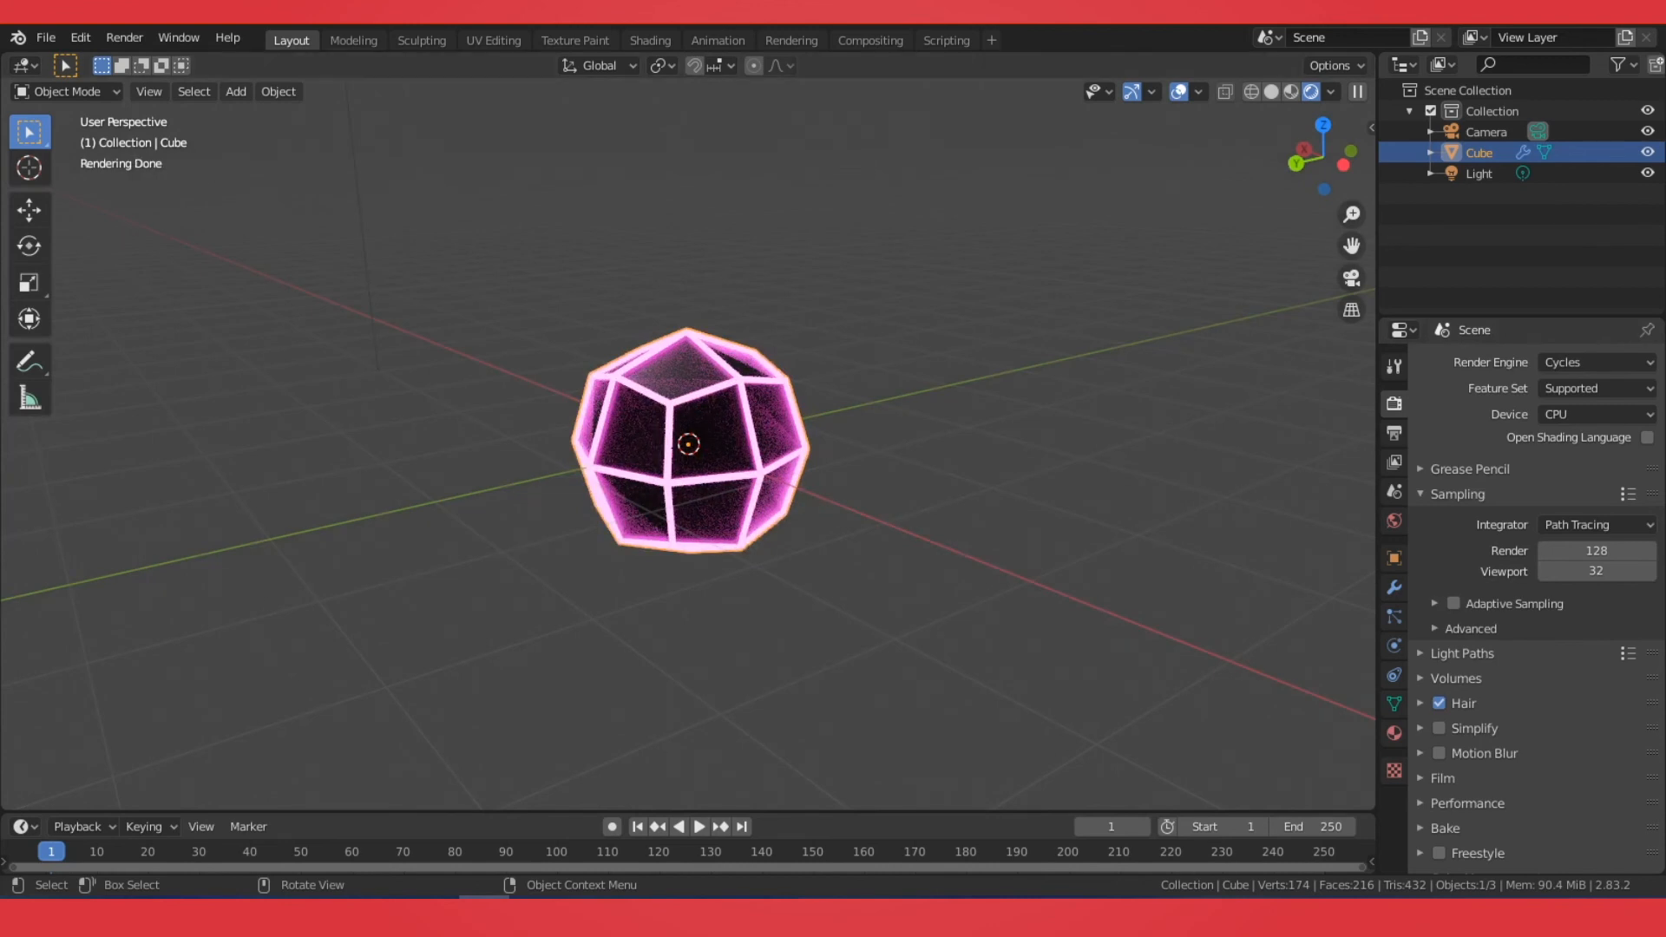